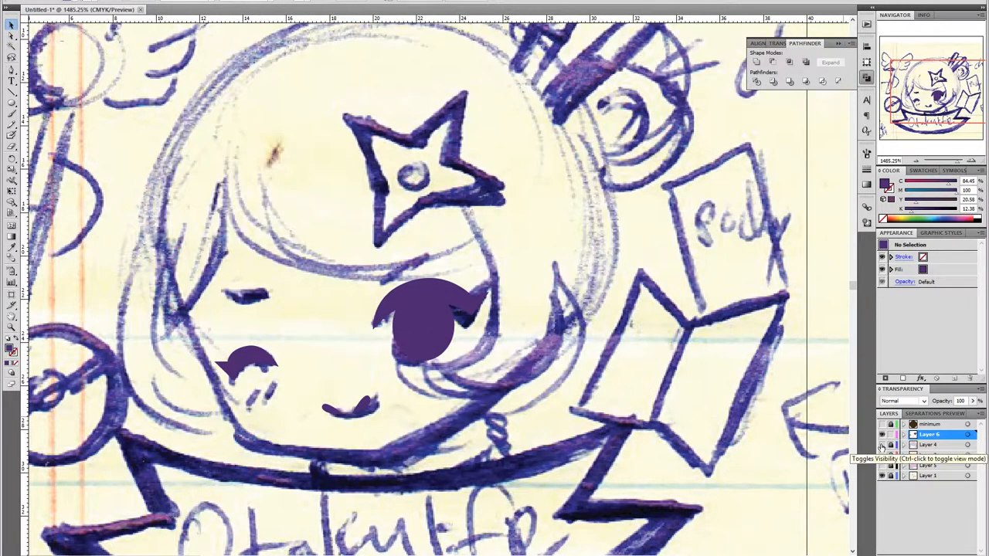
Hide Layer 6 with the filled eye shapes so only the scanned sketch shows
click(881, 445)
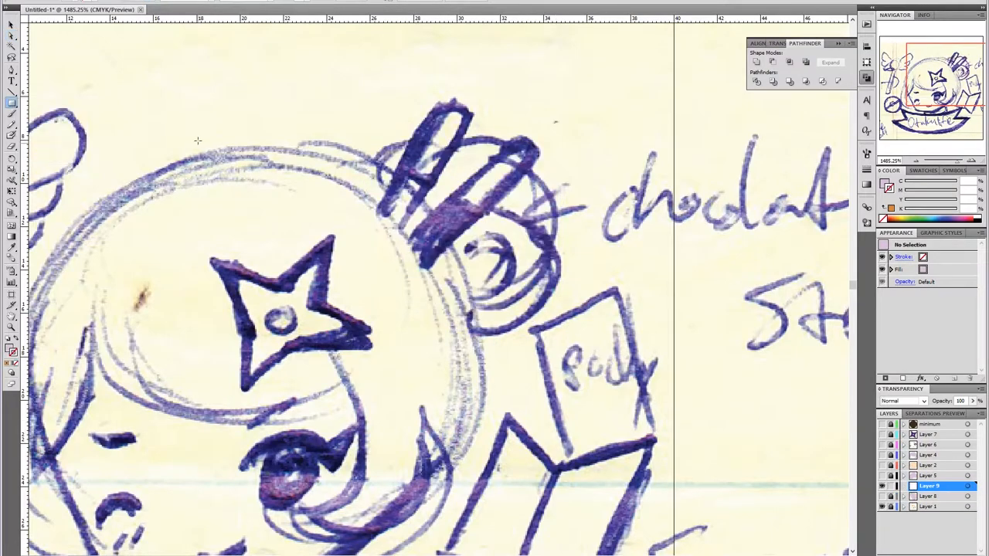
drag(208, 128, 209, 329)
text(OTAKULU)
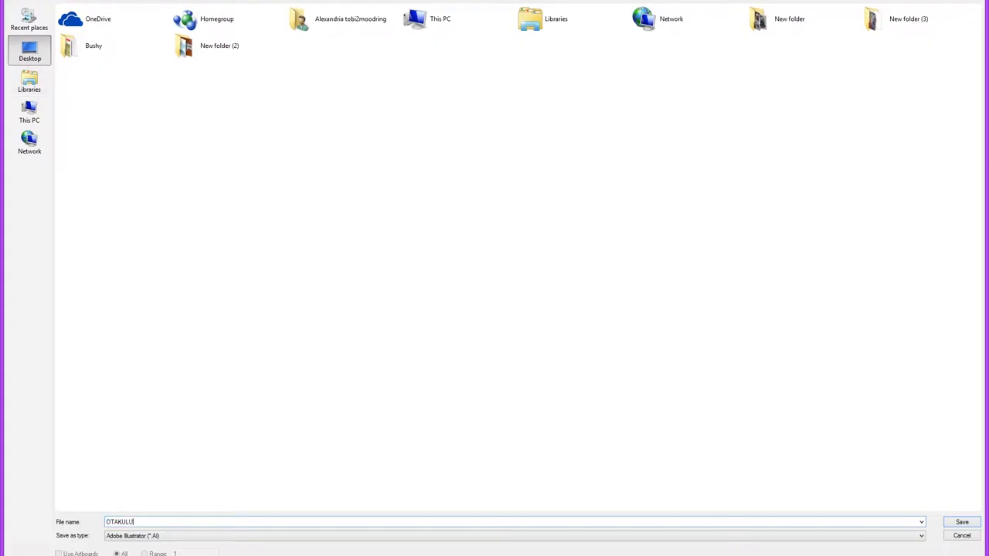
Save the file to the desktop as an Adobe Illustrator (*.AI) document
click(961, 522)
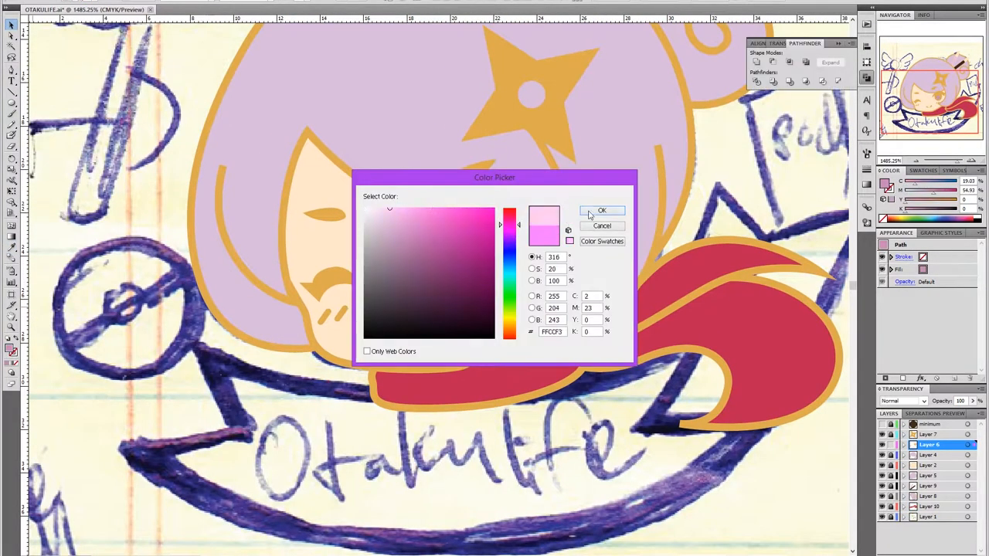
Confirm pale pink as the fill colour in the Color Picker
click(602, 210)
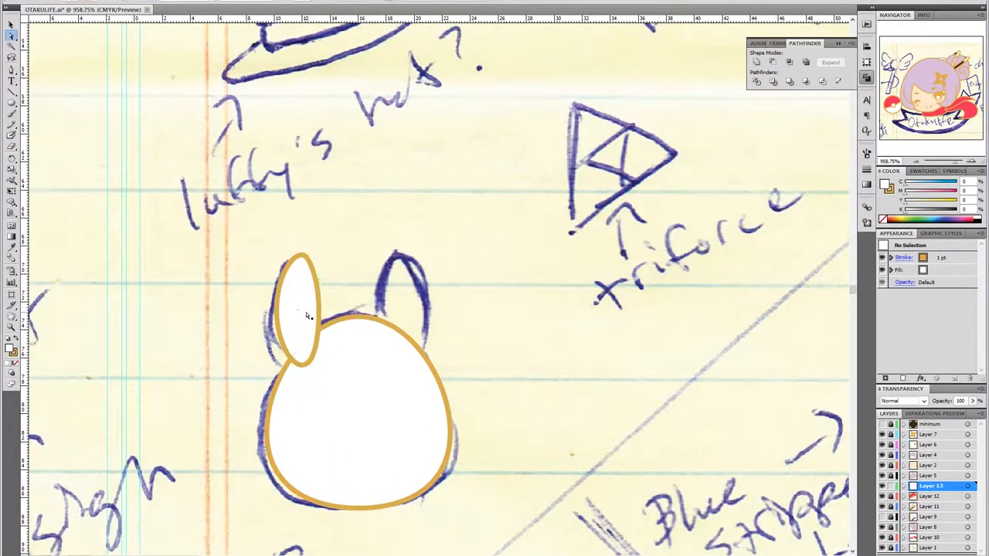
Select the curled hook and add a vertically reflected copy beneath it
click(297, 309)
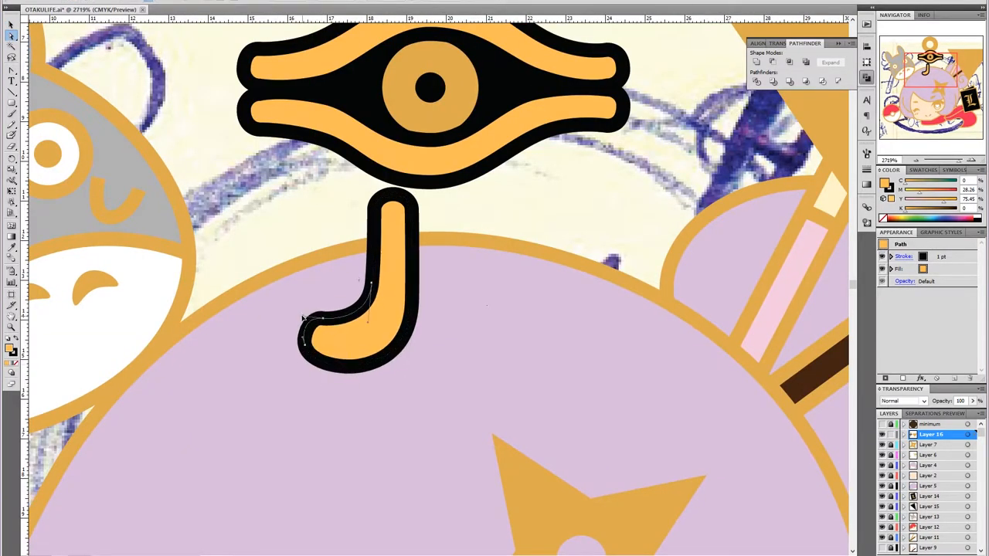
drag(305, 317, 346, 339)
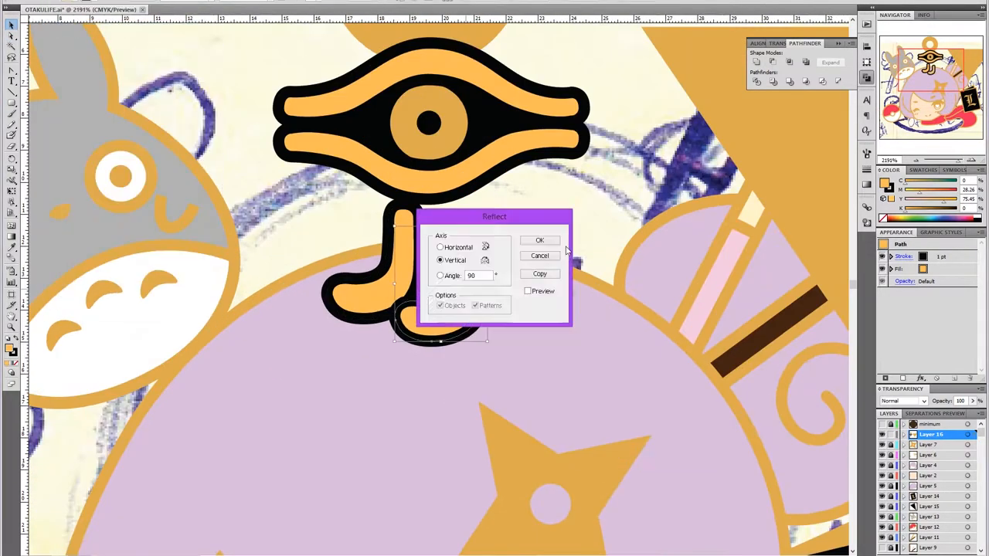
click(539, 240)
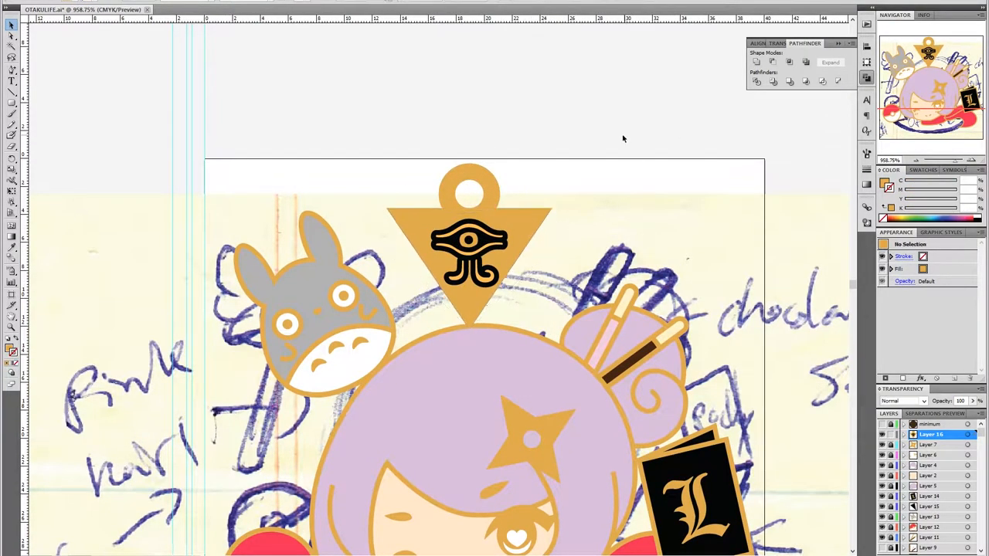
scroll(down, 3)
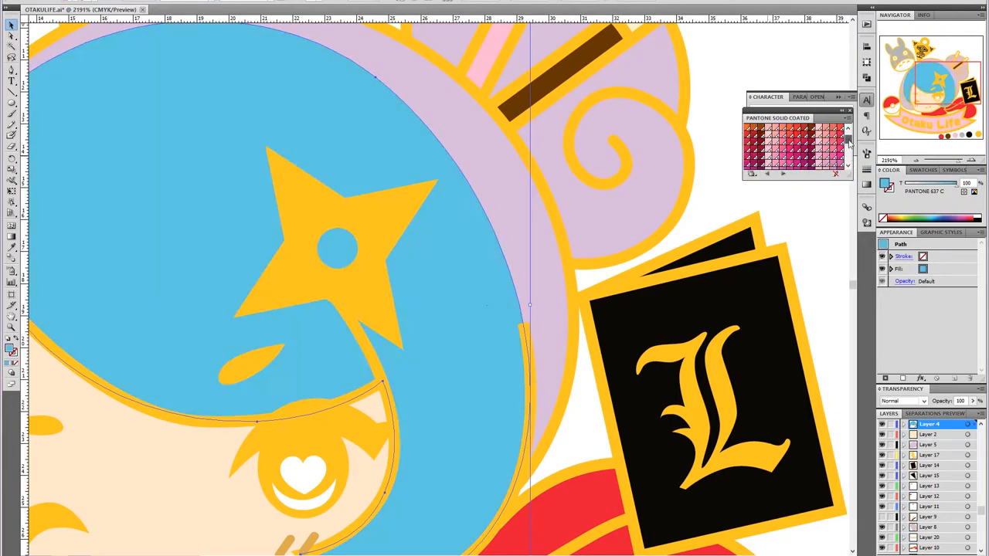
Fill the hair shape with a Pantone Solid Coated light blue swatch
click(772, 155)
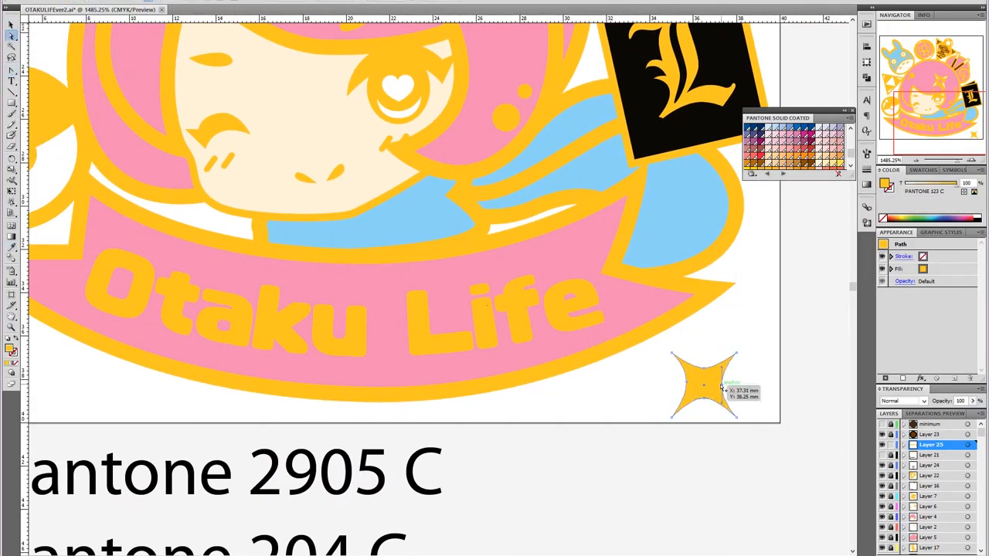
Stretch the gold sparkle's lower point downward to make it taller
drag(703, 385, 699, 400)
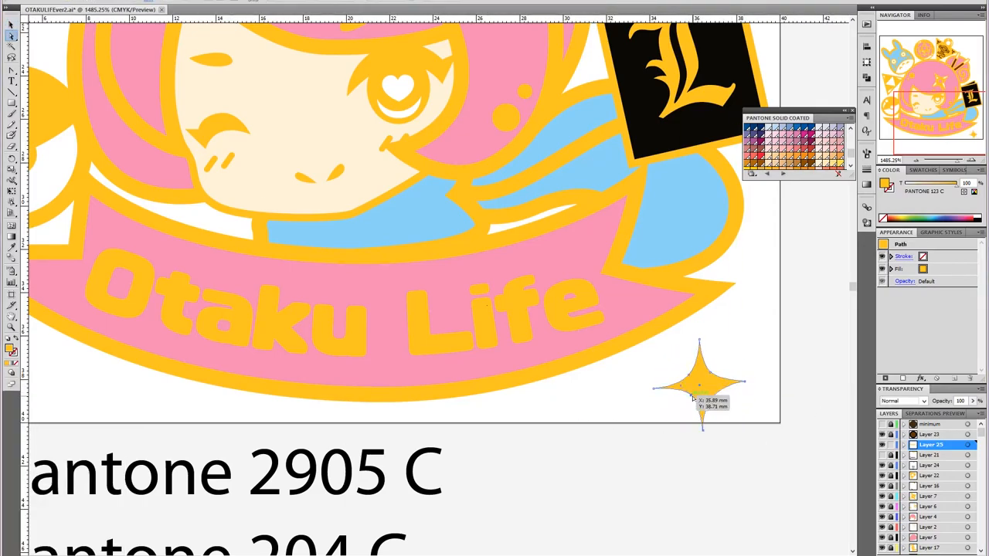